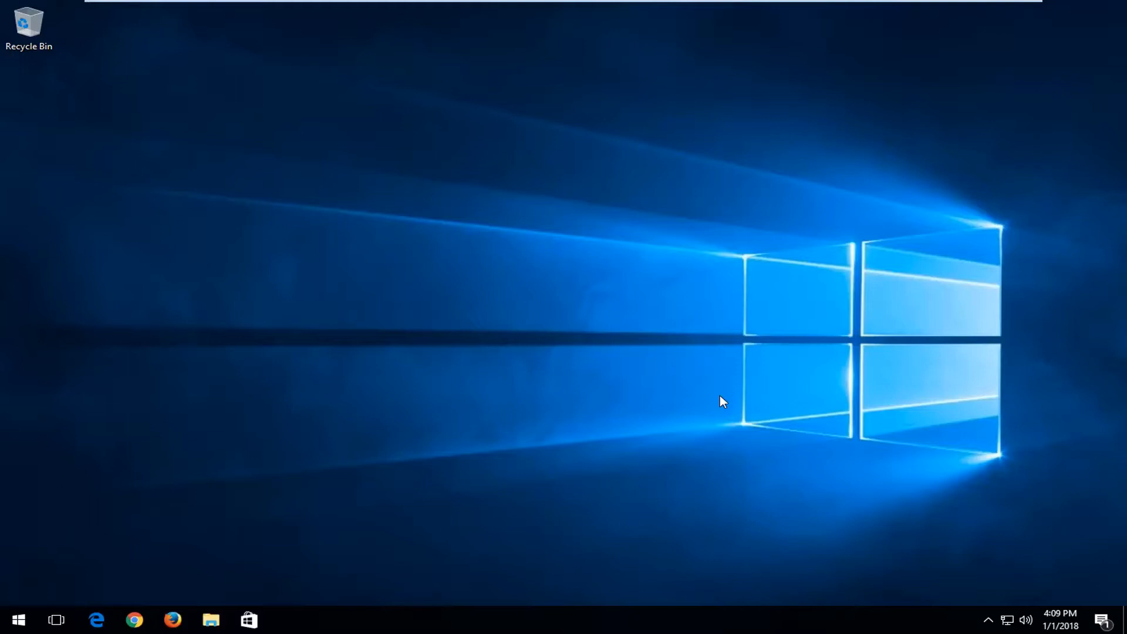
mouse_move(624, 407)
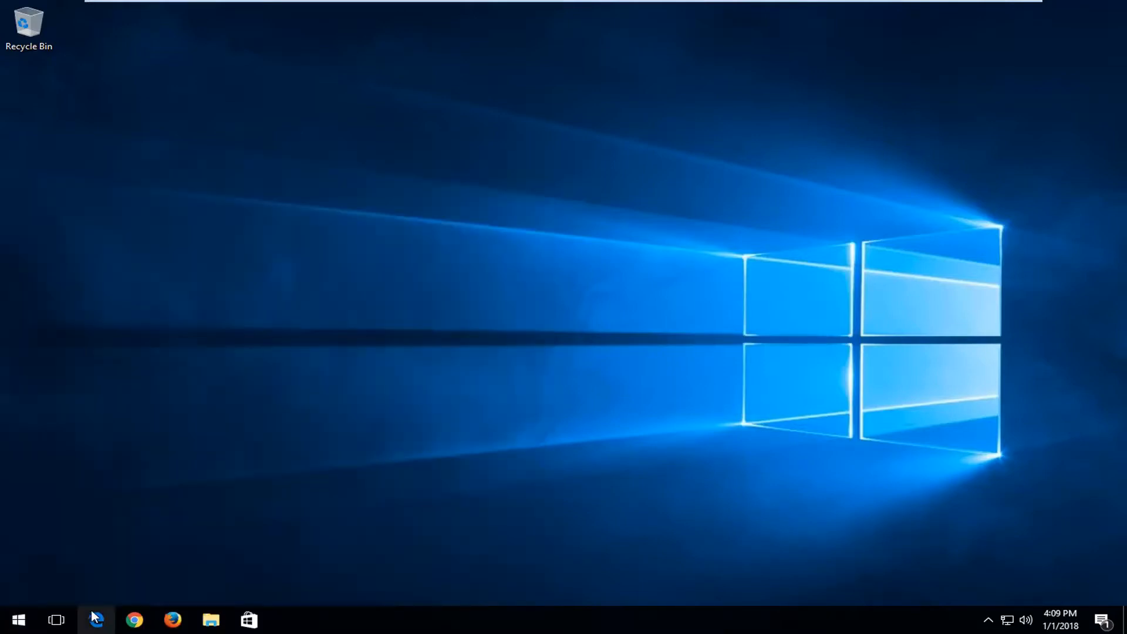
Search the Start menu for 'folder options' and launch File Explorer Options from the best match.
left_click(17, 619)
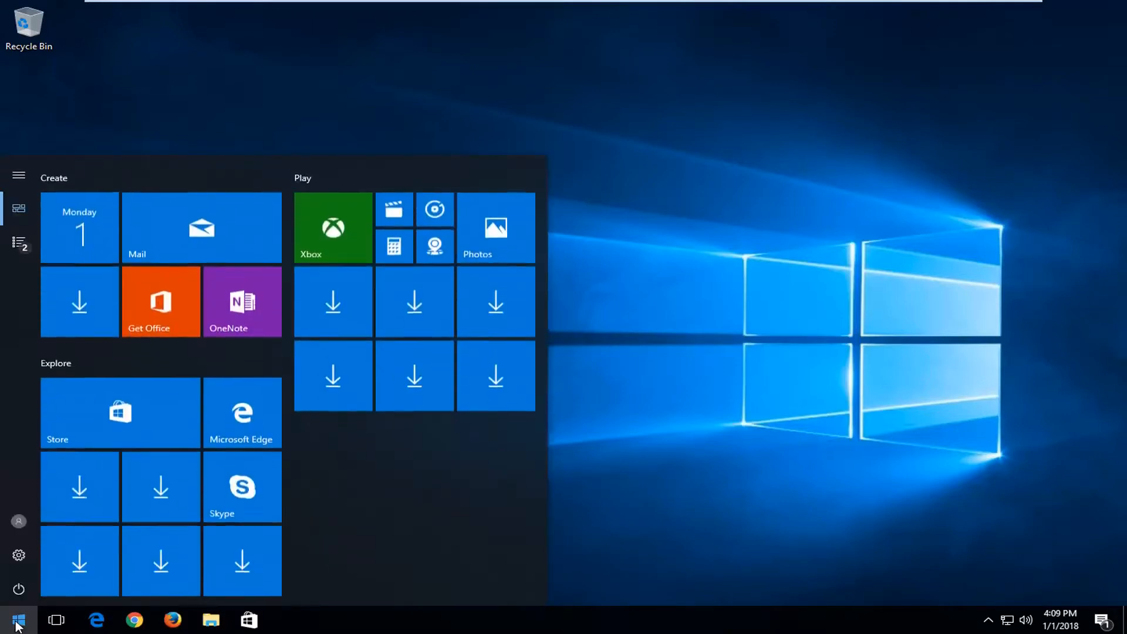
type("folder opt")
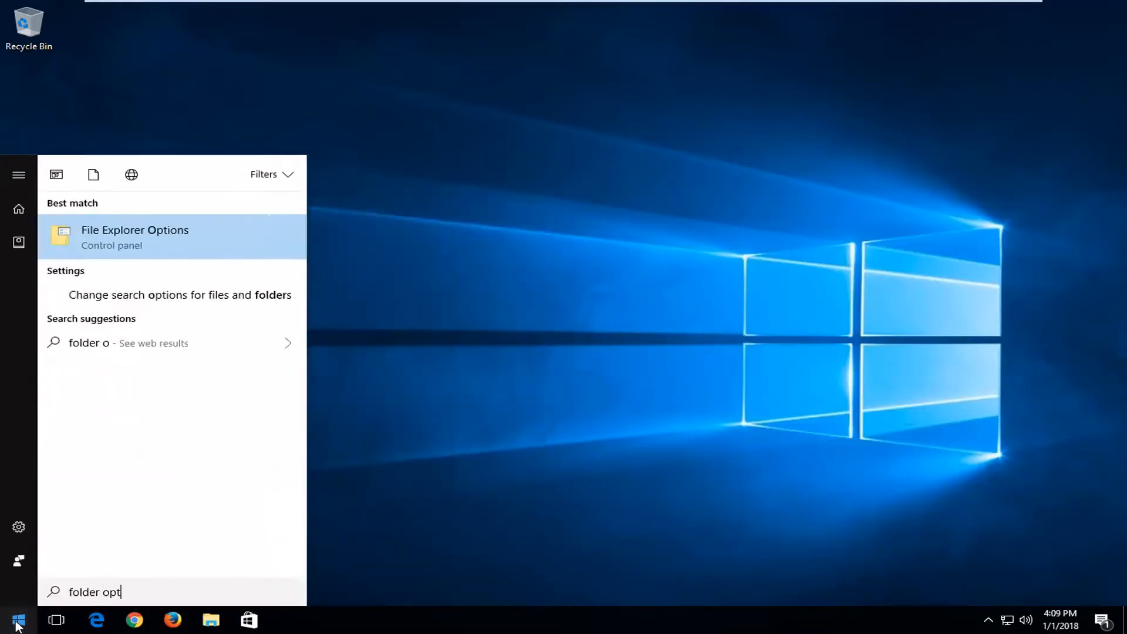
type("ions")
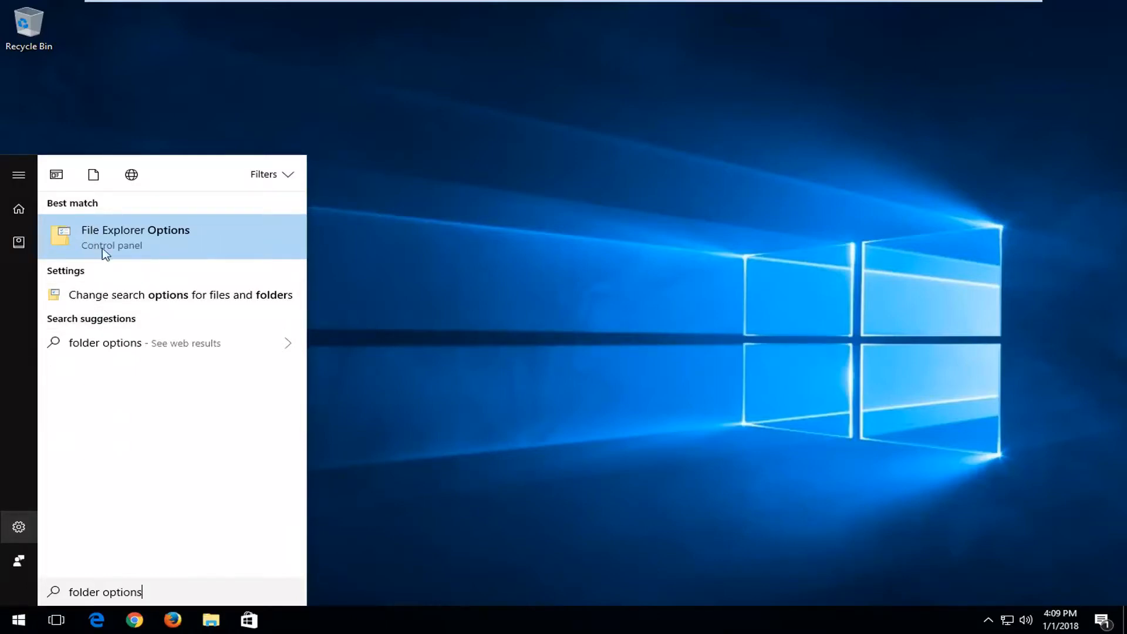
left_click(135, 230)
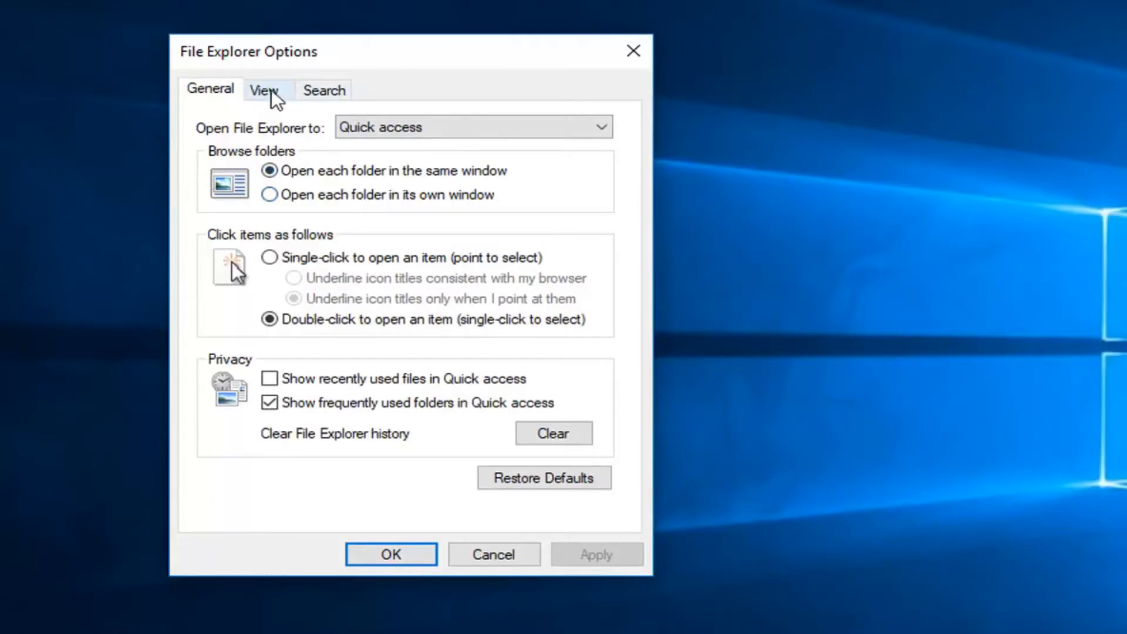
In View settings choose 'Show hidden files, folders, and drives', apply it and confirm with OK.
left_click(265, 89)
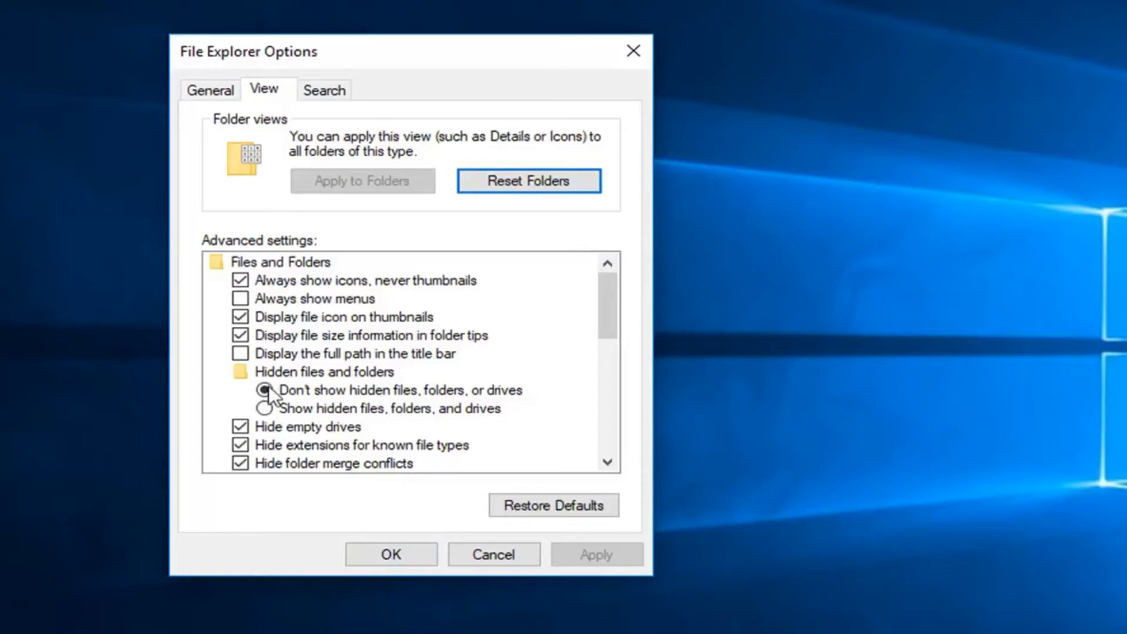
left_click(266, 390)
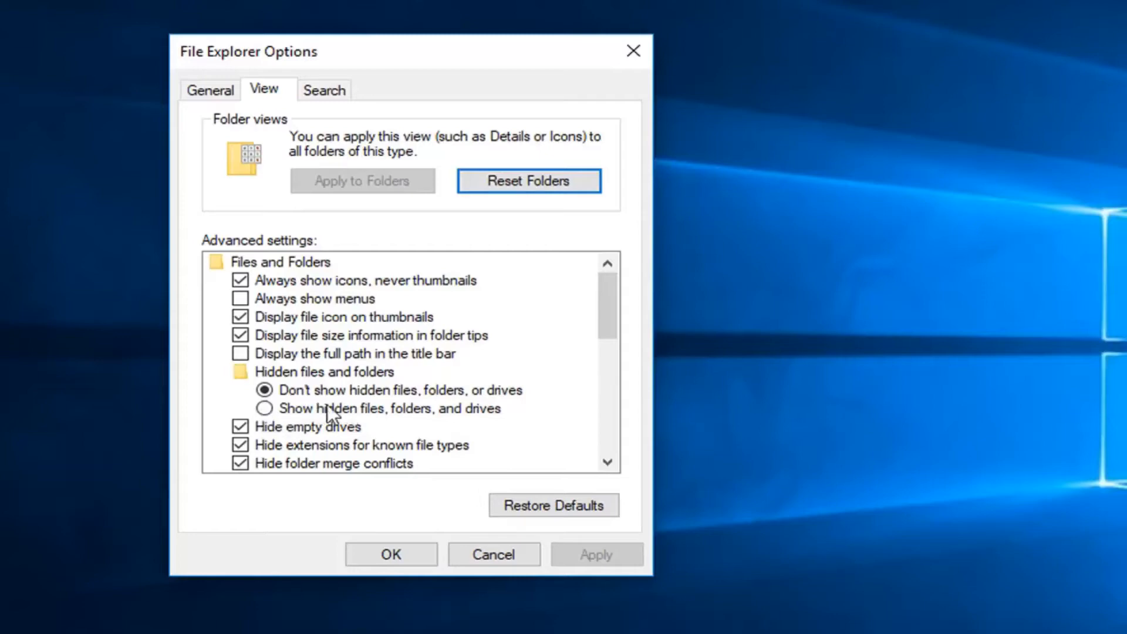
left_click(265, 408)
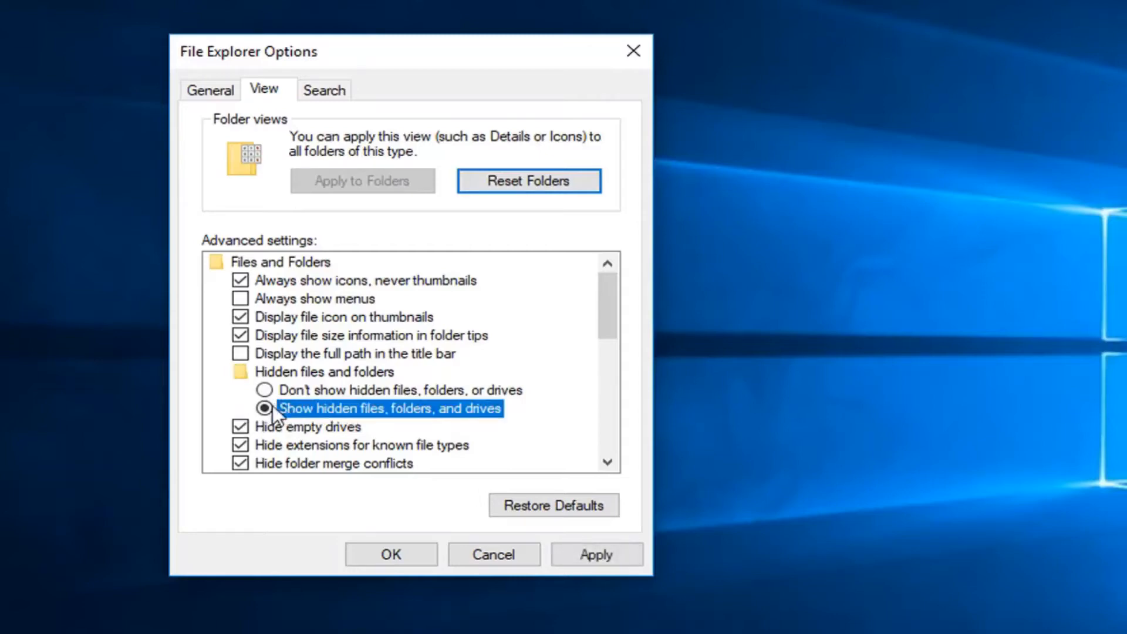
left_click(597, 555)
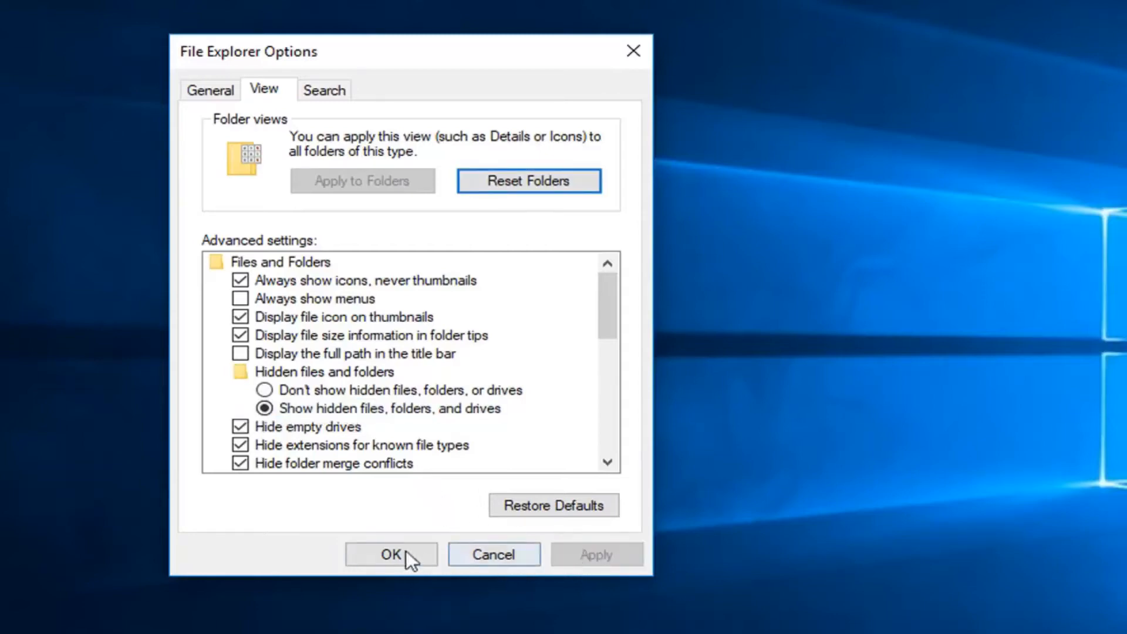
left_click(390, 555)
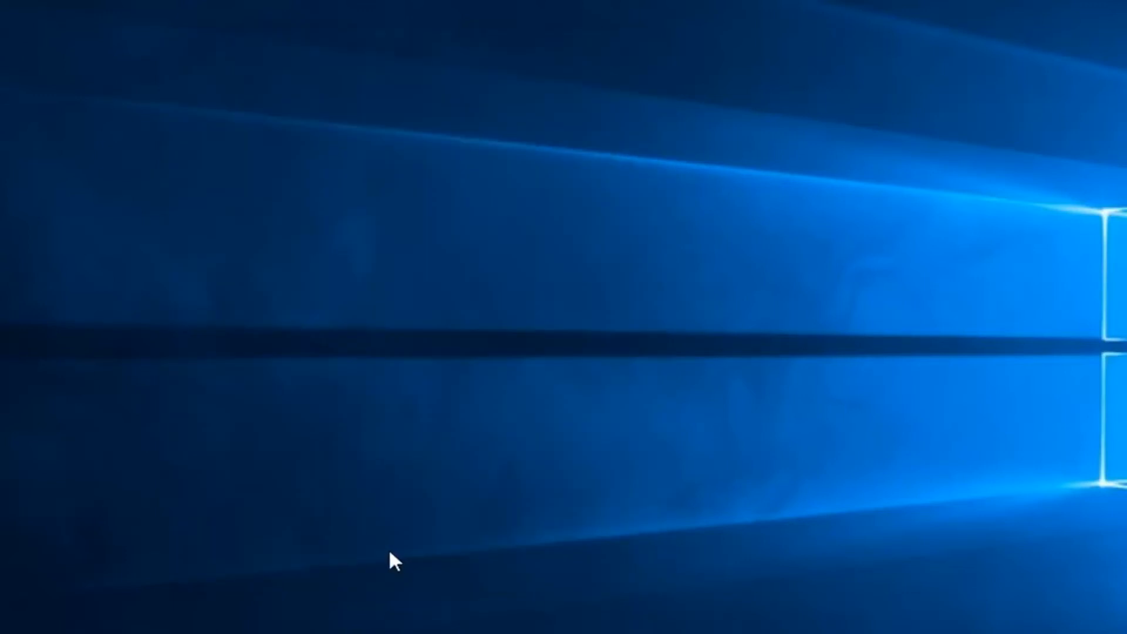